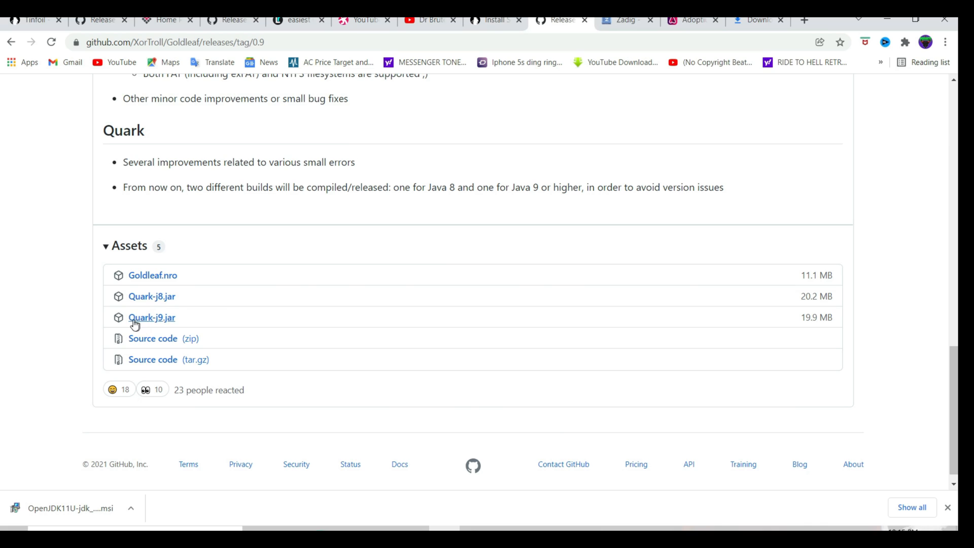
Download Quark-j9.jar and Zadig 2.7, and go to adoptium.net for the OpenJDK 11 installer
click(621, 20)
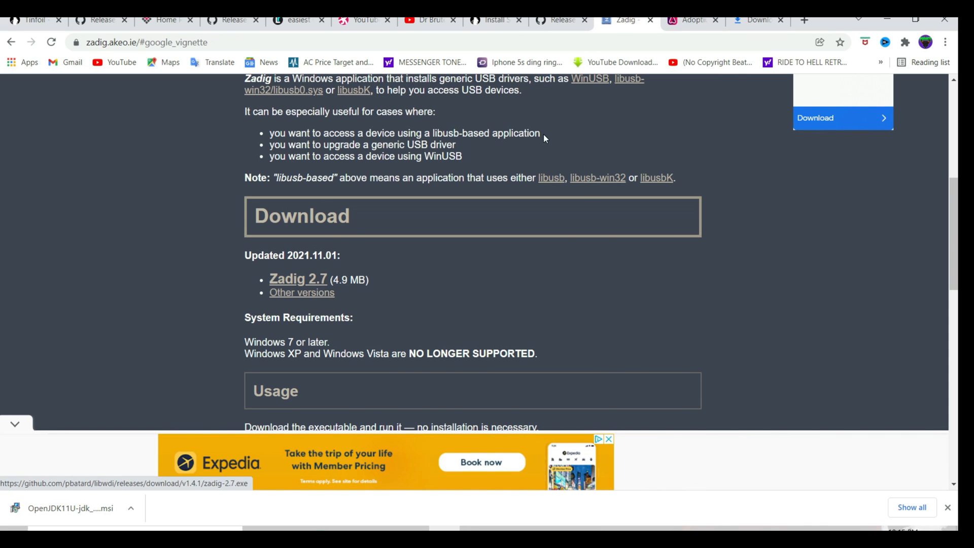
click(692, 20)
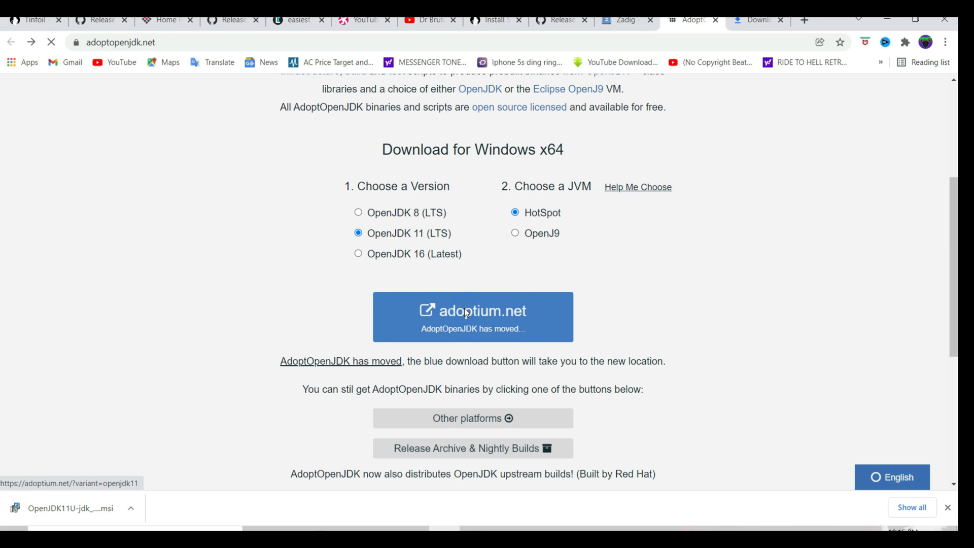
click(472, 316)
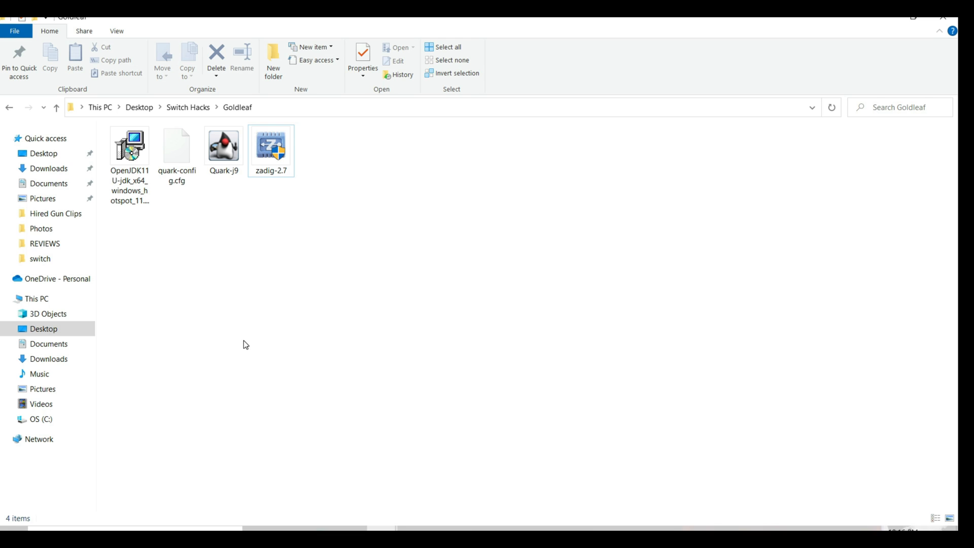
text(ft)
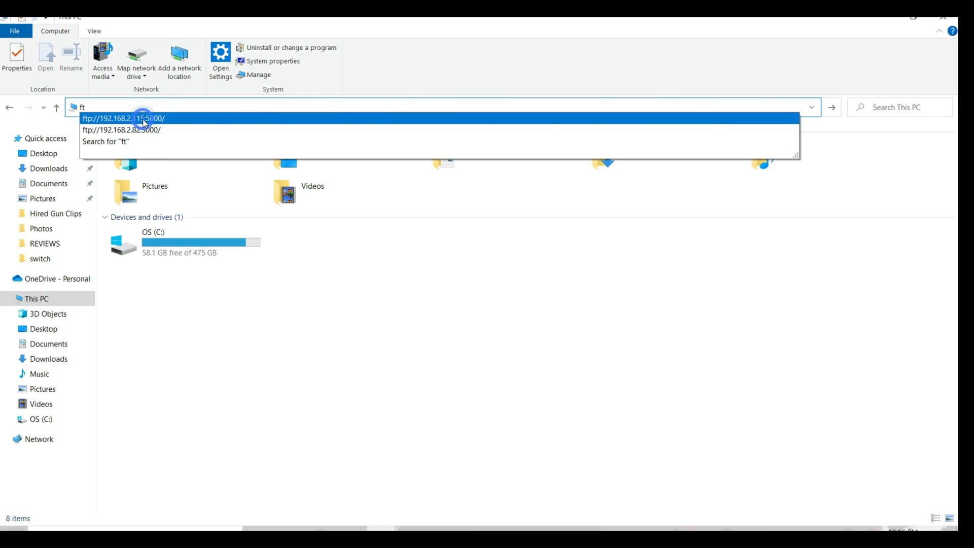
click(127, 118)
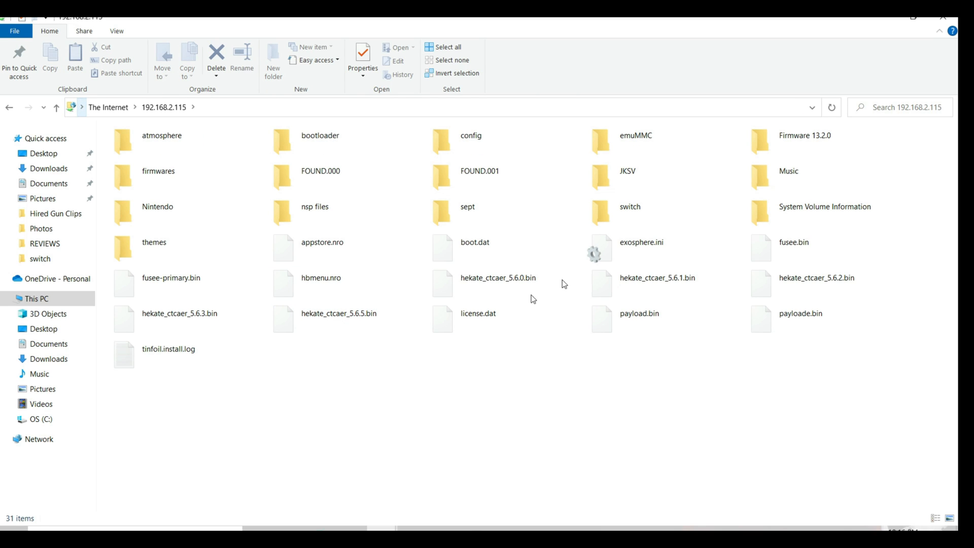
double_click(630, 206)
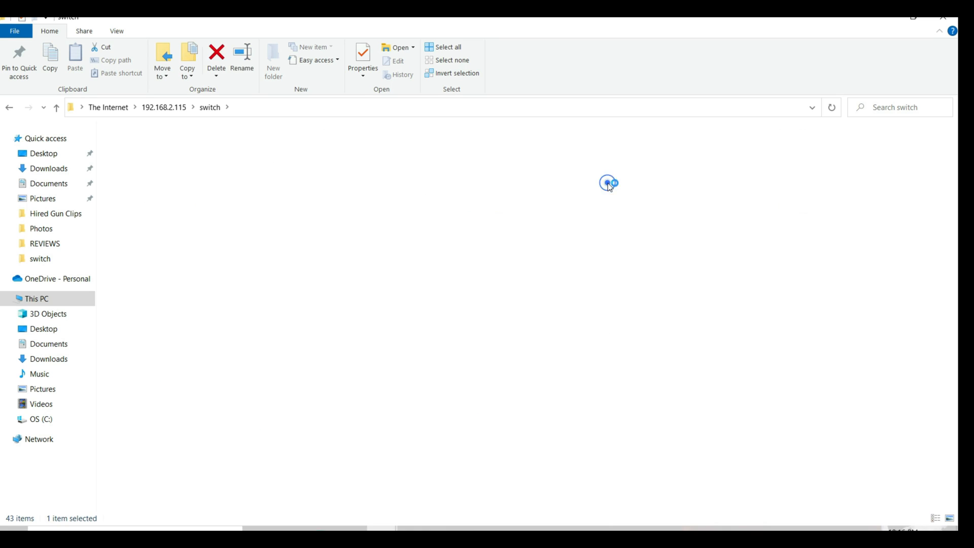
double_click(609, 183)
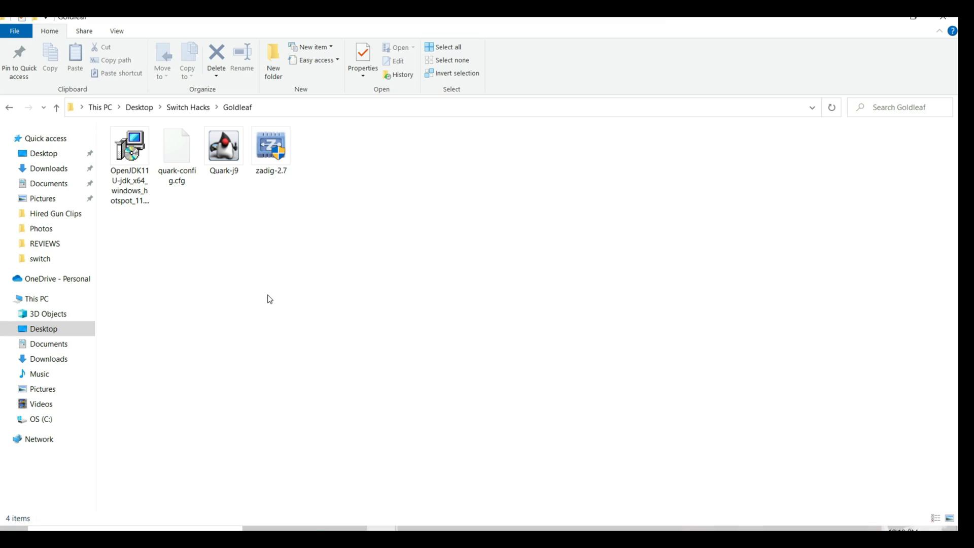
Launch Zadig 2.7, load the Goldleaf preset device, and reinstall it with the libusb-win32 driver
click(271, 146)
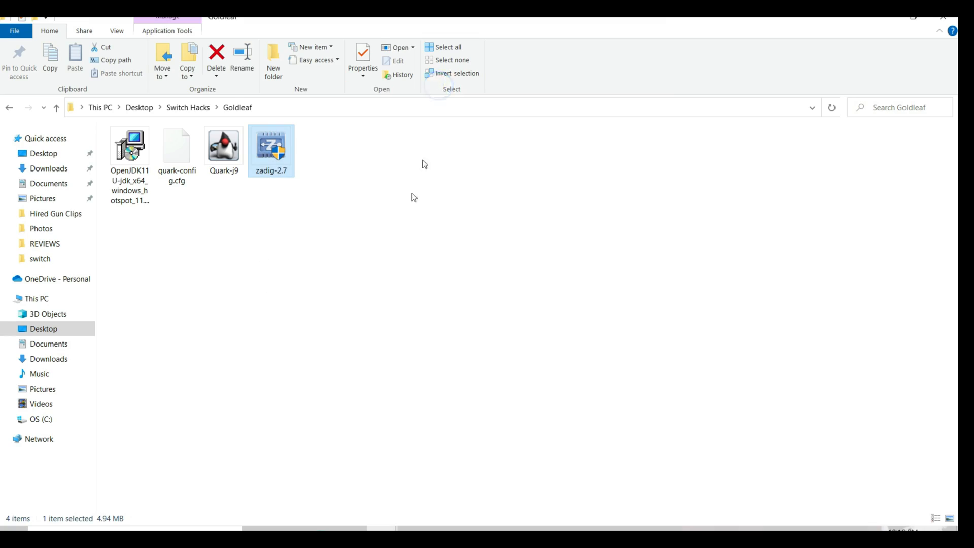
double_click(271, 147)
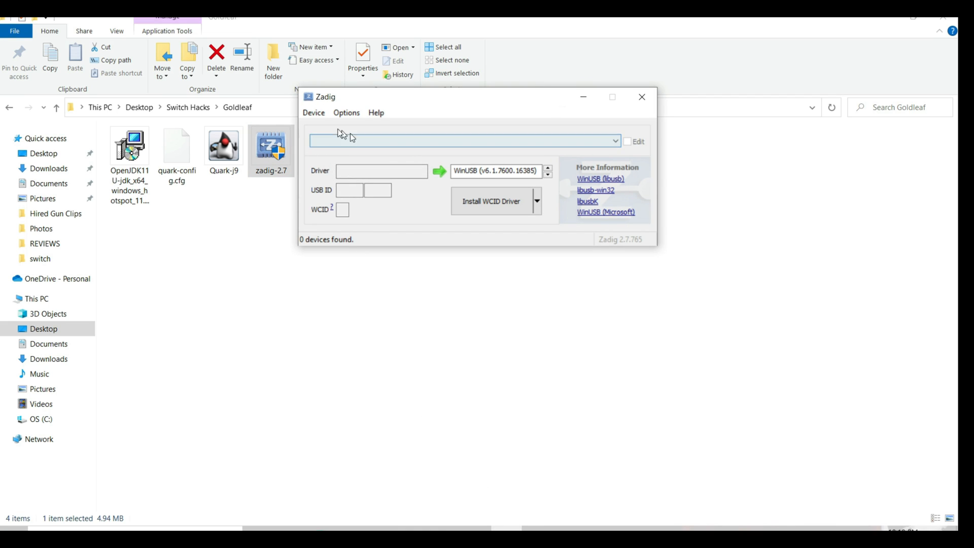
click(314, 112)
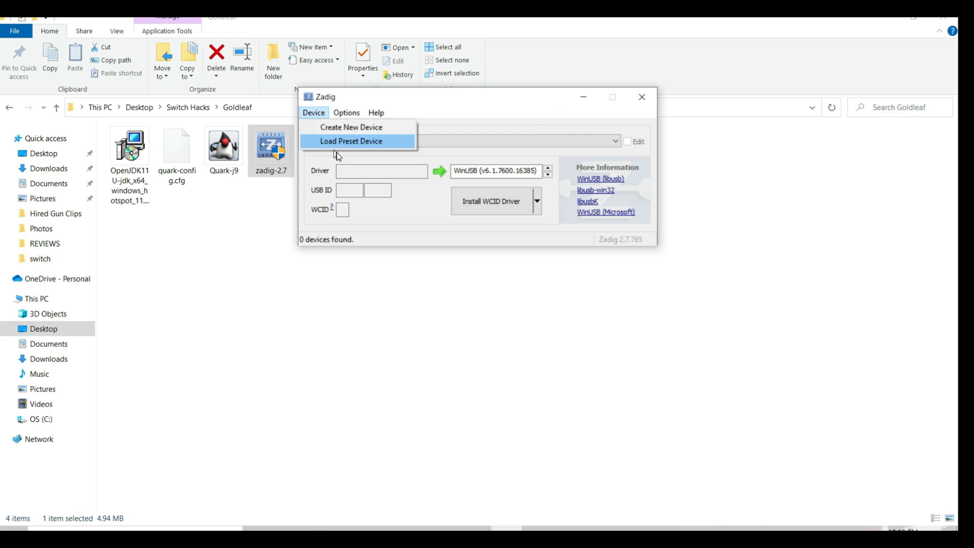
click(351, 141)
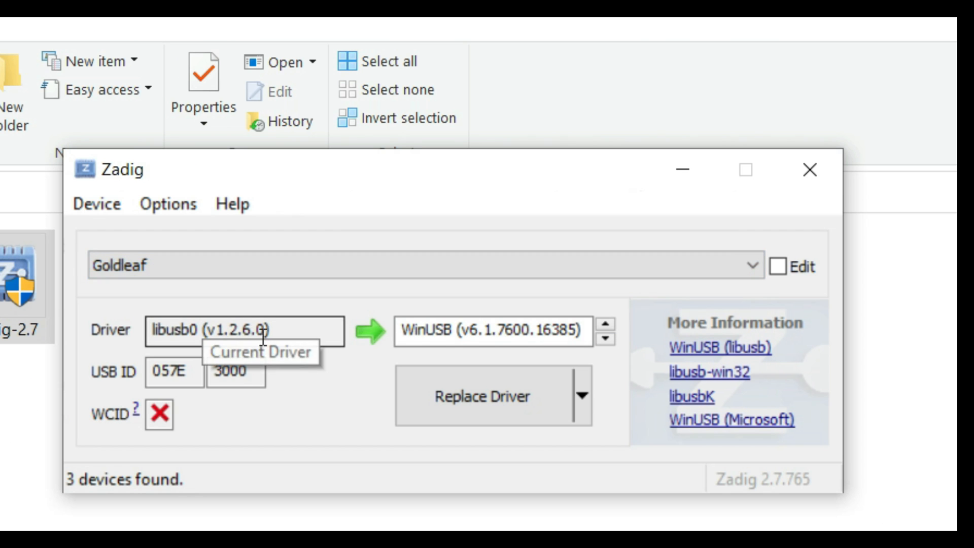
click(607, 340)
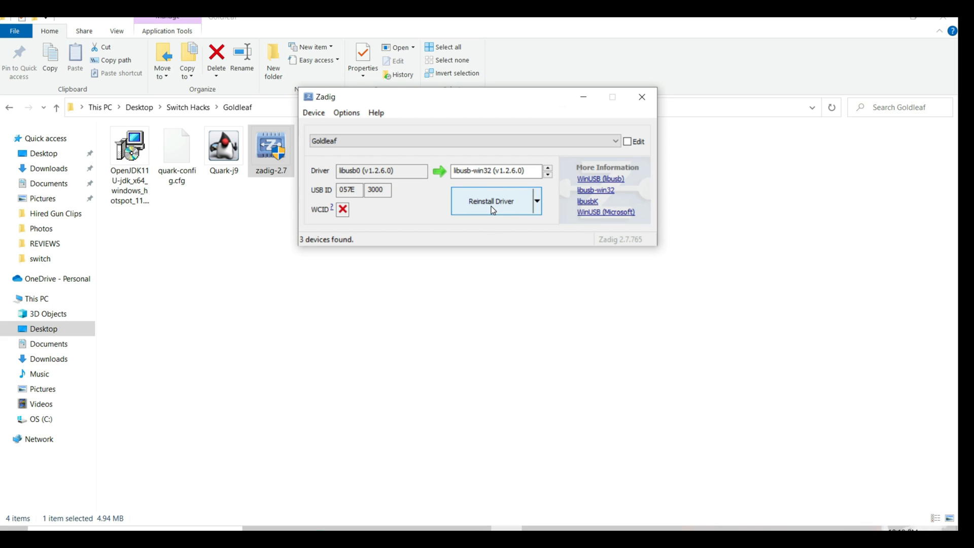
click(642, 97)
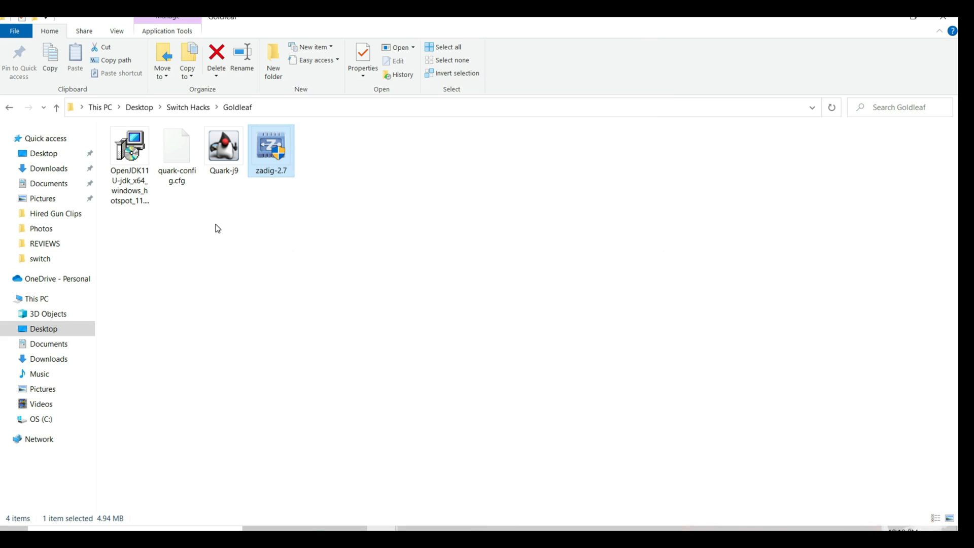
double_click(129, 146)
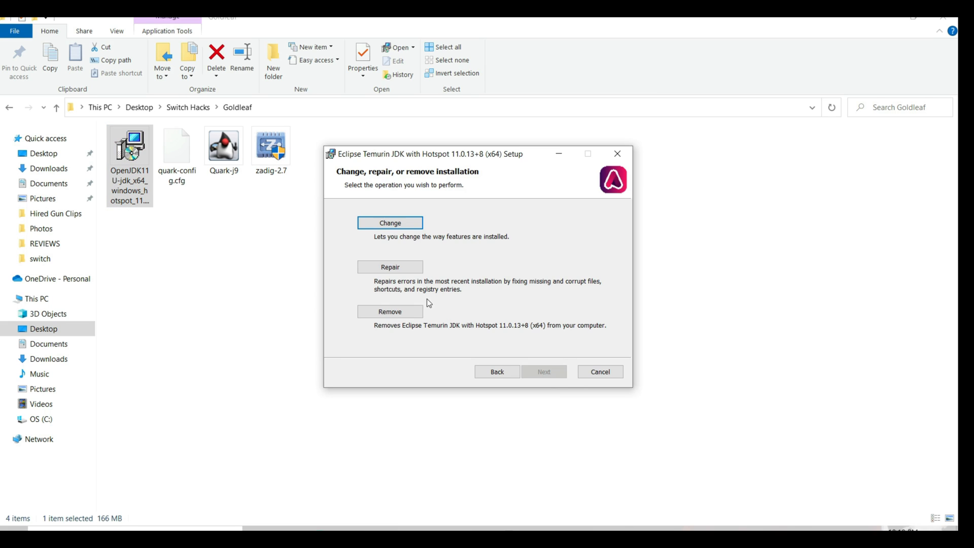
mouse_move(665, 354)
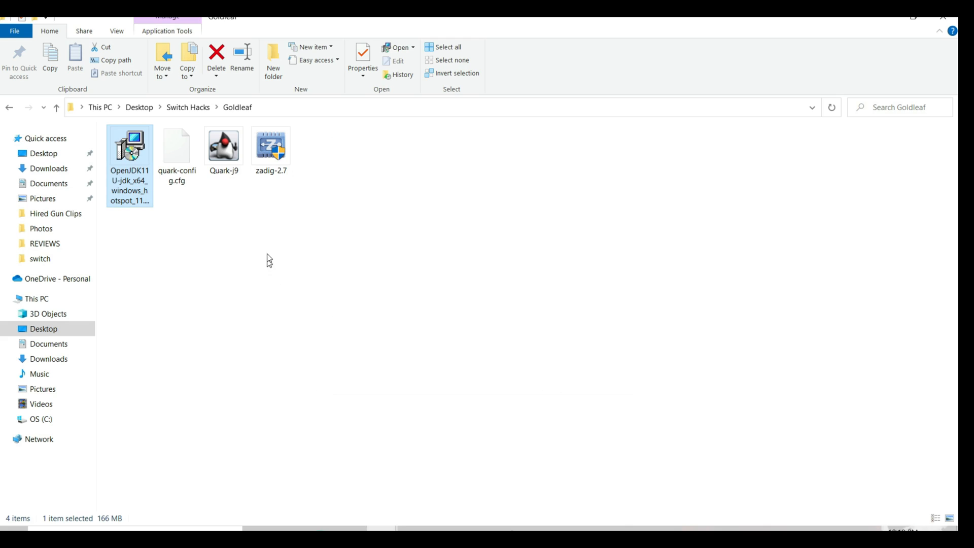
mouse_move(161, 216)
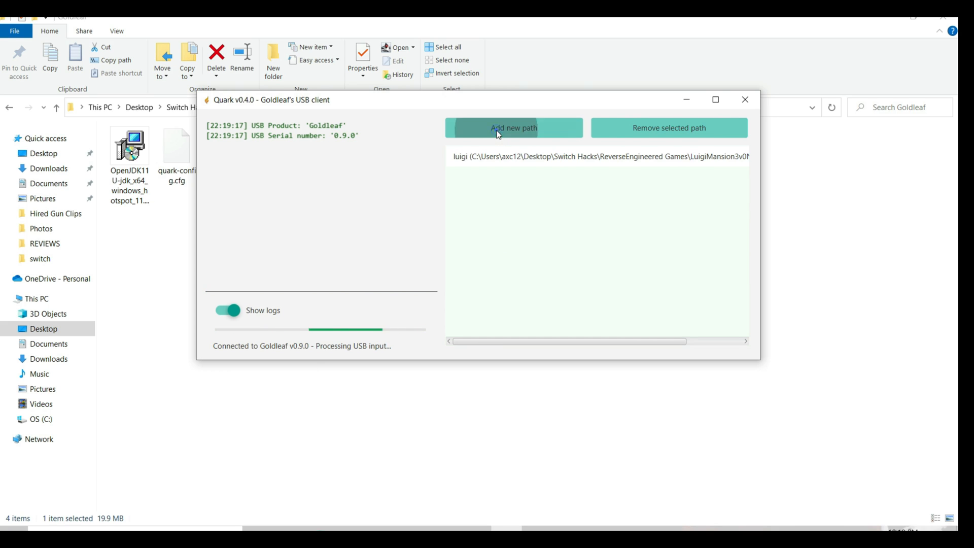
With Quark connected to Goldleaf v0.9.0, add the Luigi's Mansion 3 folder as path 'luigi'
click(512, 128)
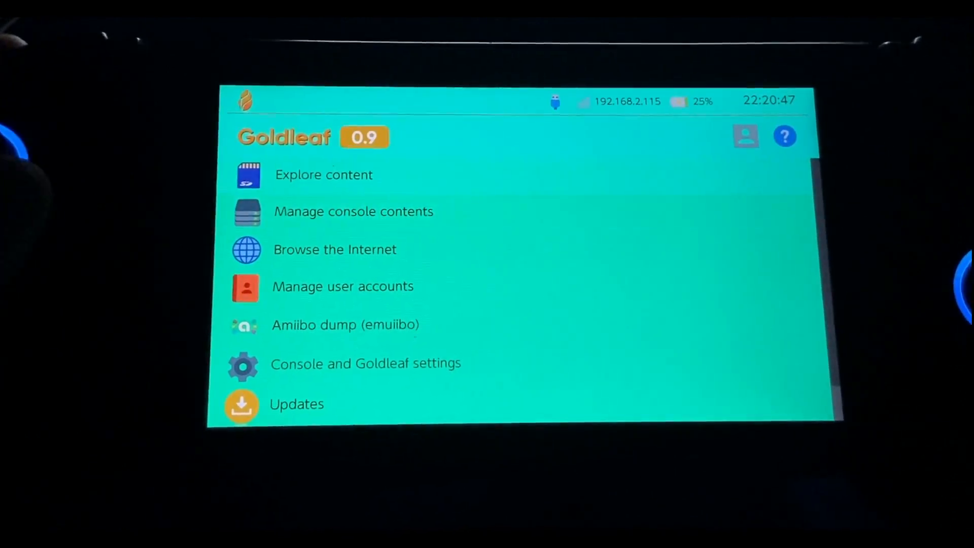
Select 0100DCA0064A6000.nsp from the PC through Goldleaf's Explore content via Quark
click(324, 174)
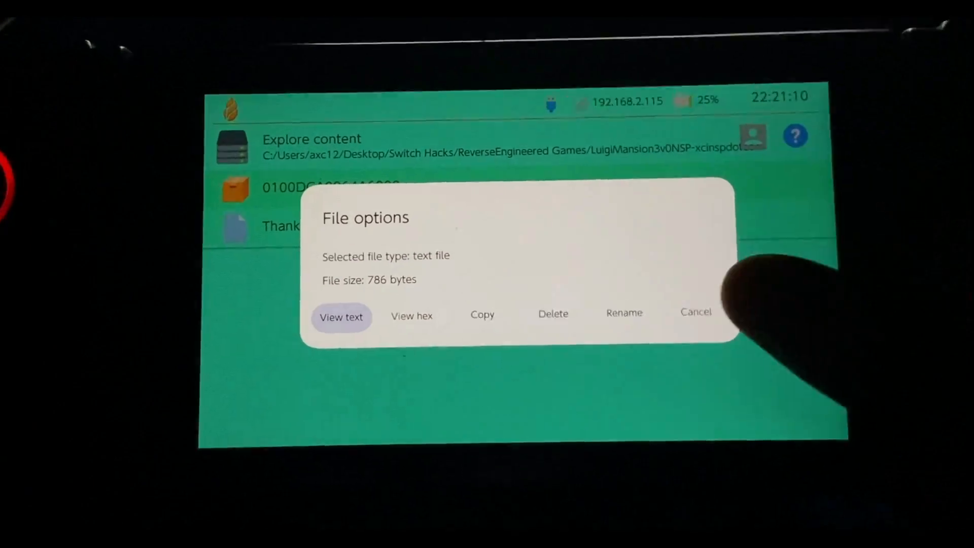
click(694, 311)
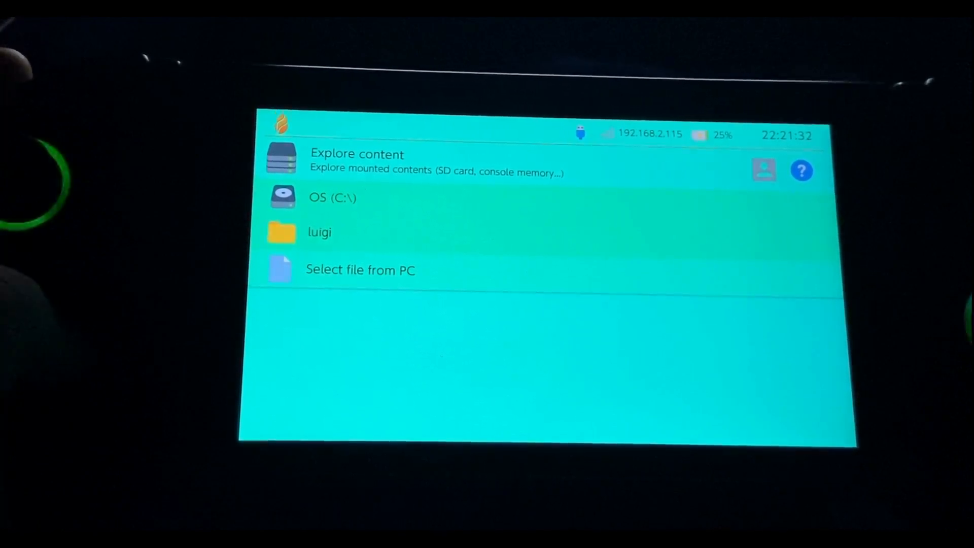
click(360, 270)
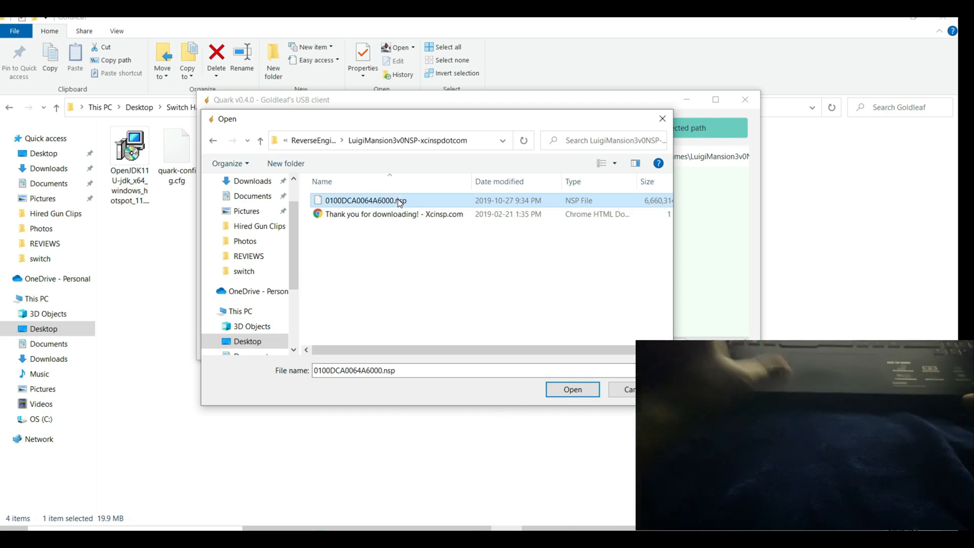
click(572, 389)
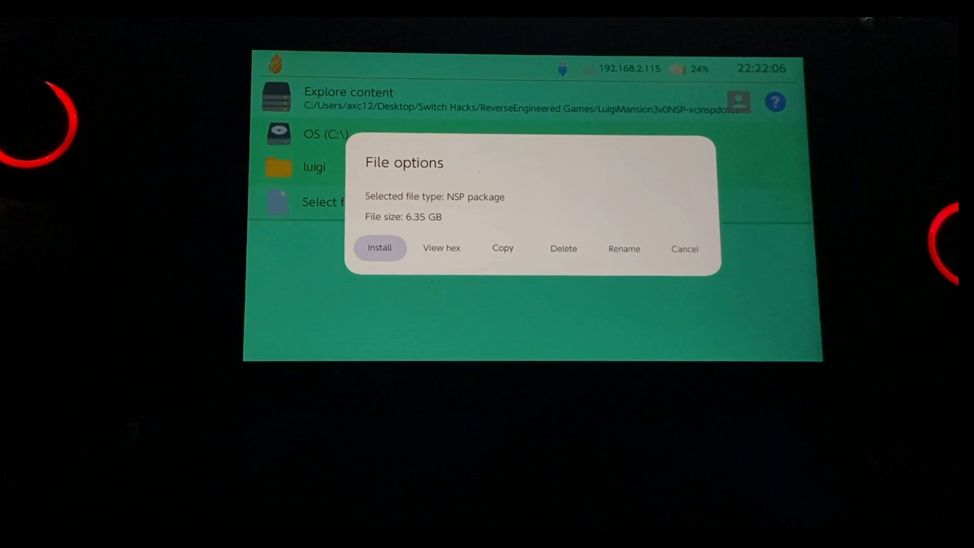
Install the Luigi's Mansion 3 NSP to console memory and start downloading its update
click(379, 247)
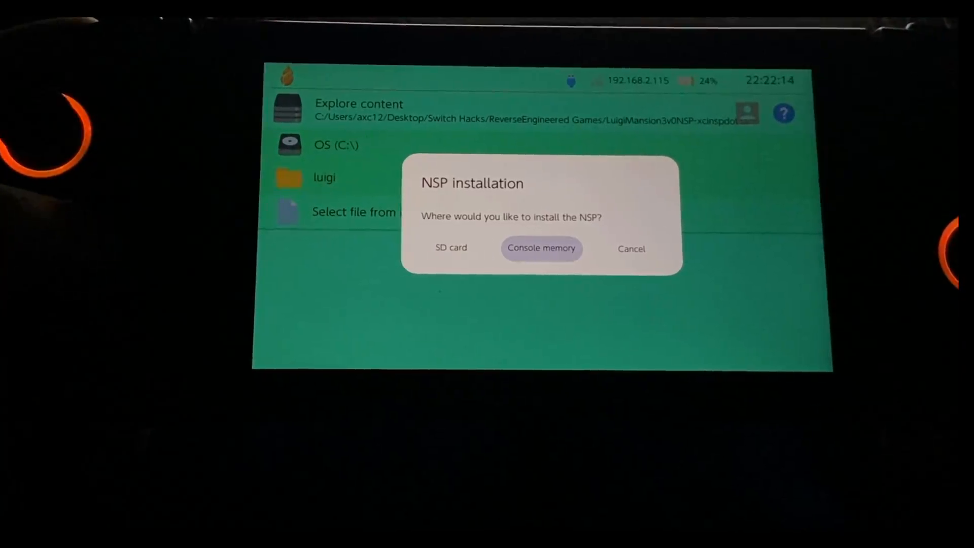
click(541, 248)
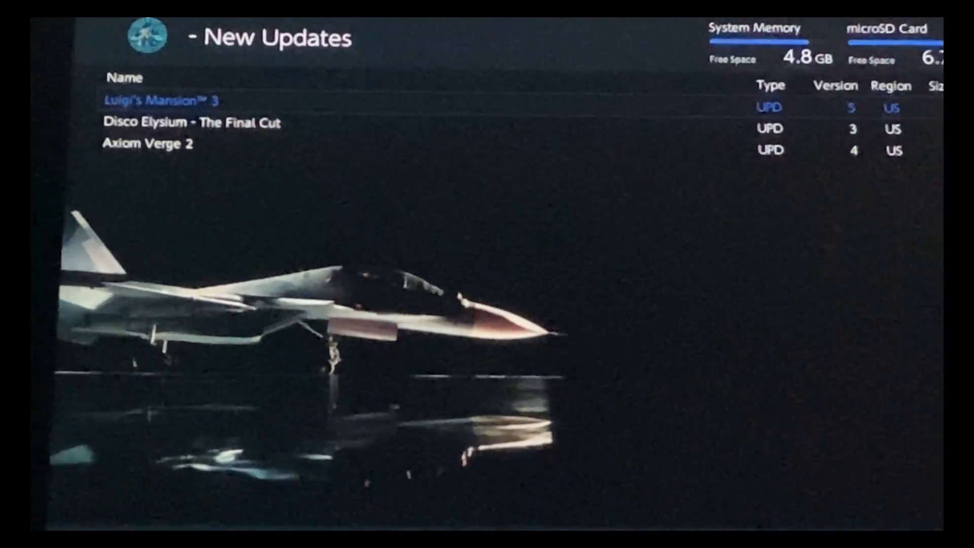
click(157, 100)
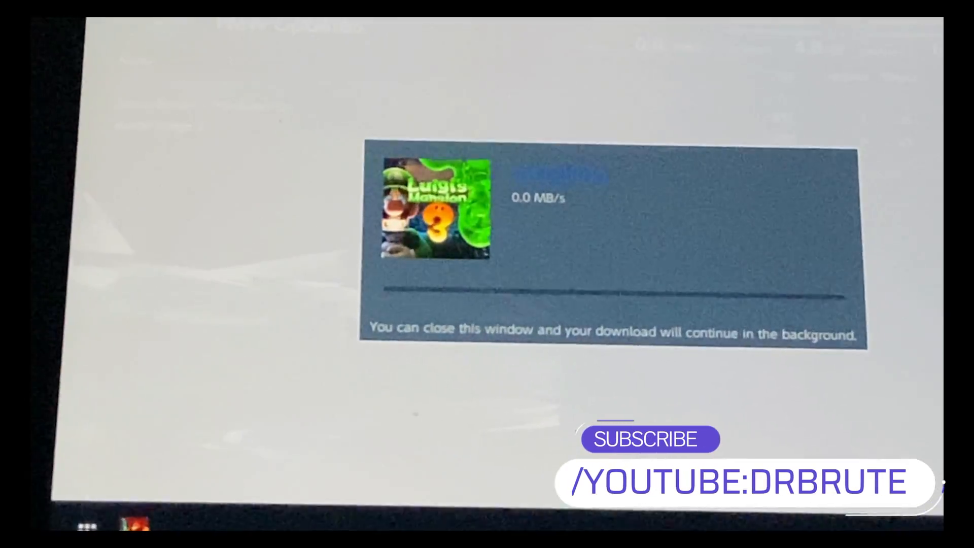